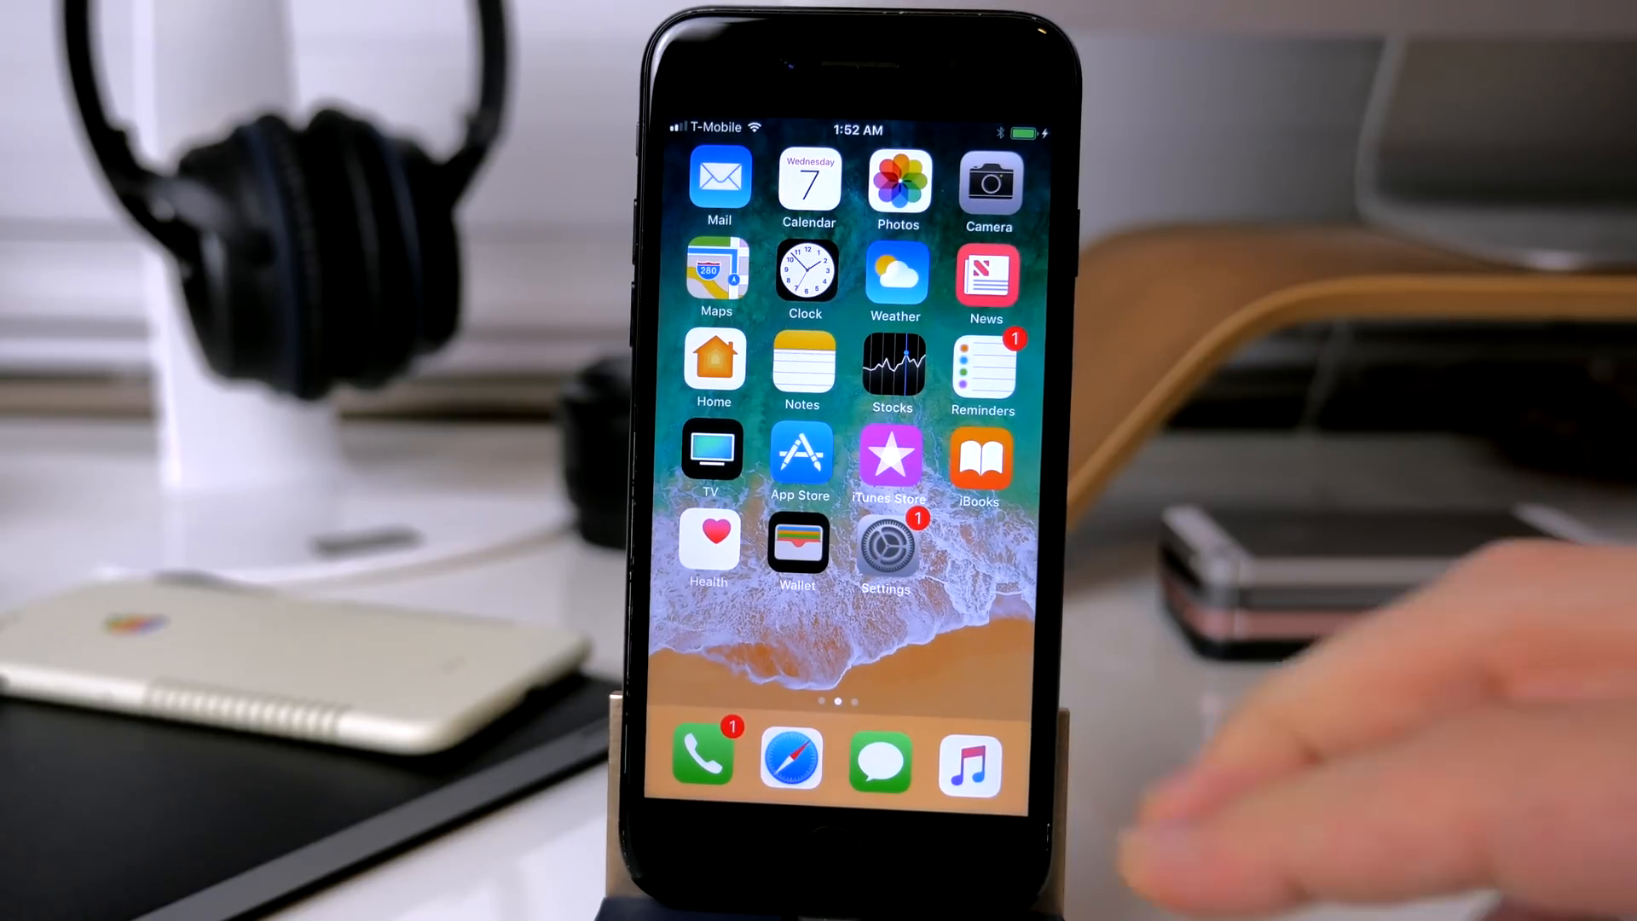
Step: Confirm the iPhone runs iOS 11.0 in Settings, then open the Apple ID settings
left_click(886, 549)
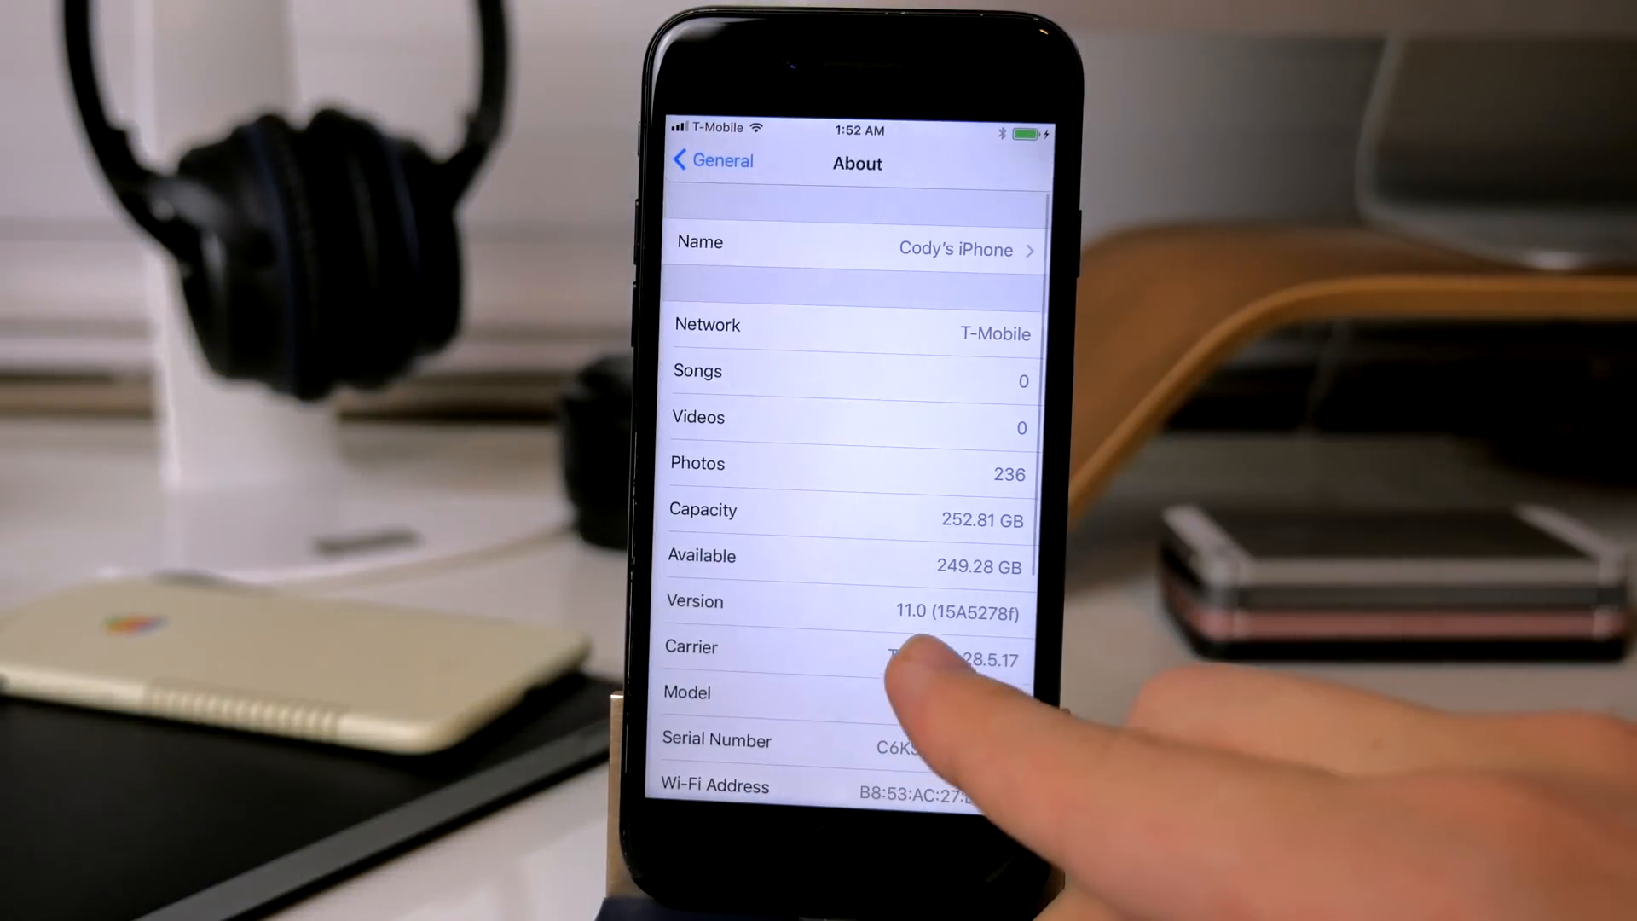
left_click(711, 160)
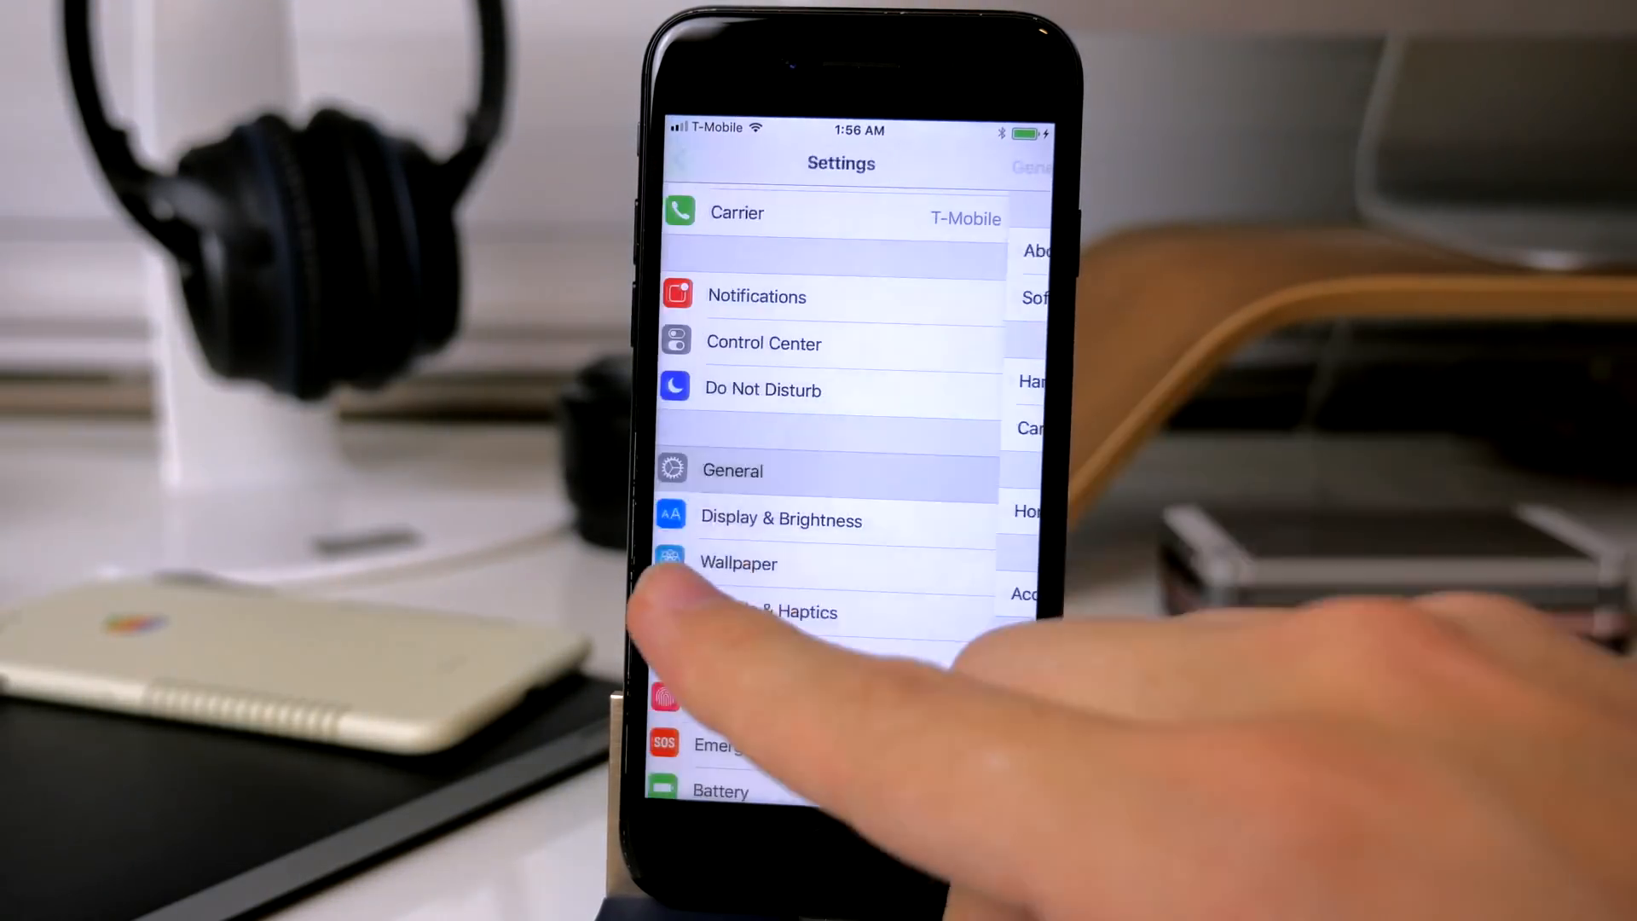
scroll("down", 3)
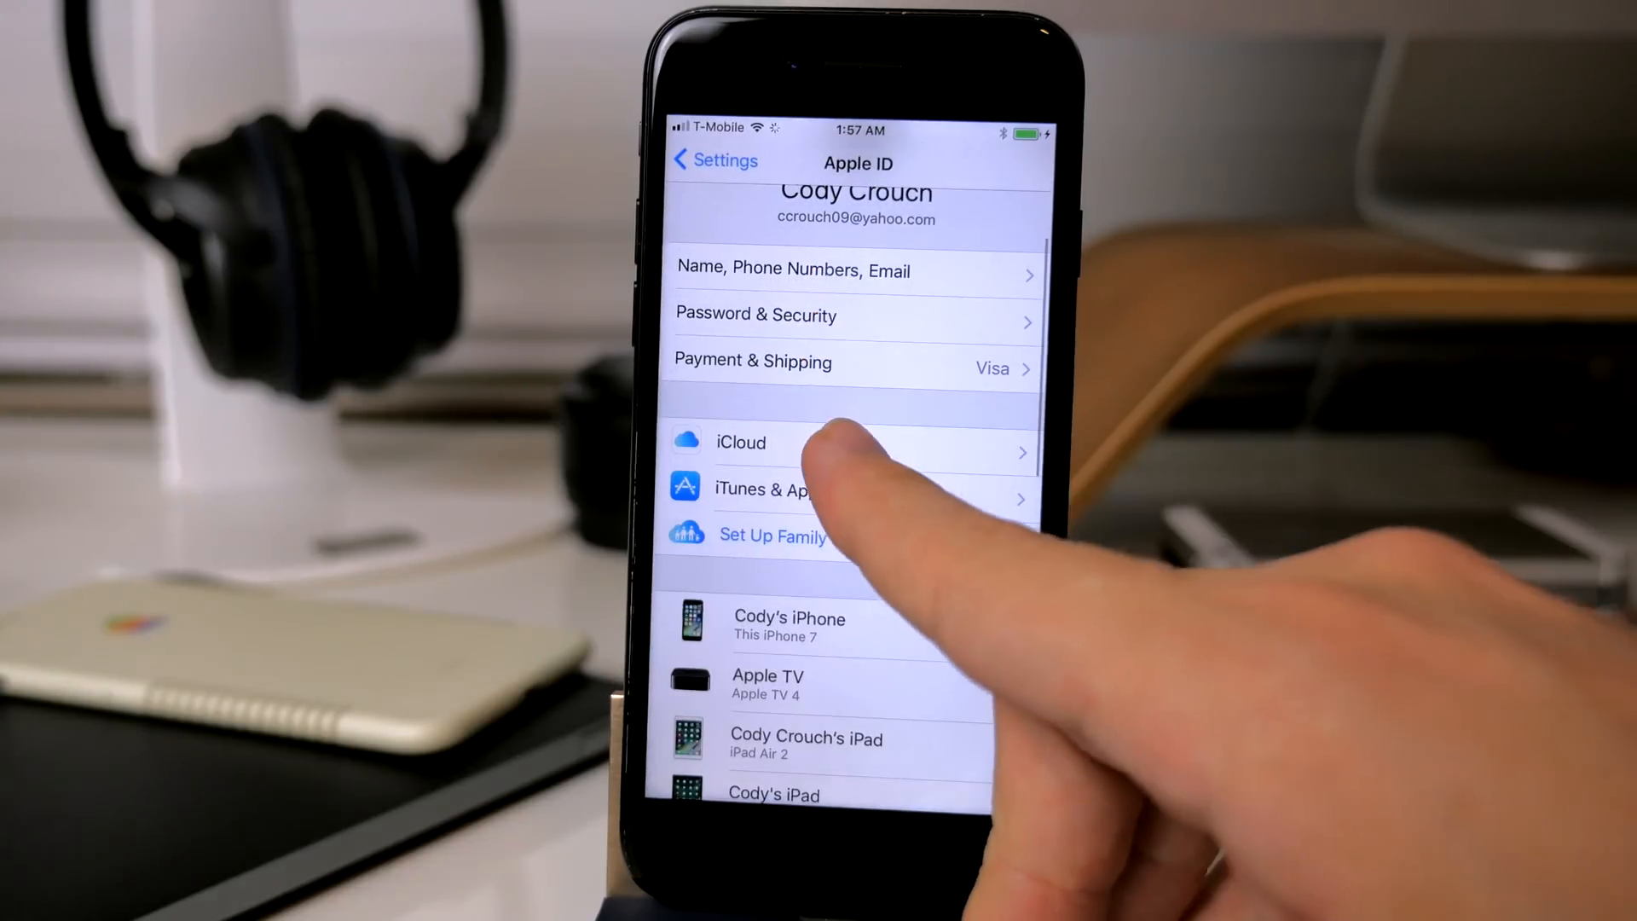
left_click(740, 442)
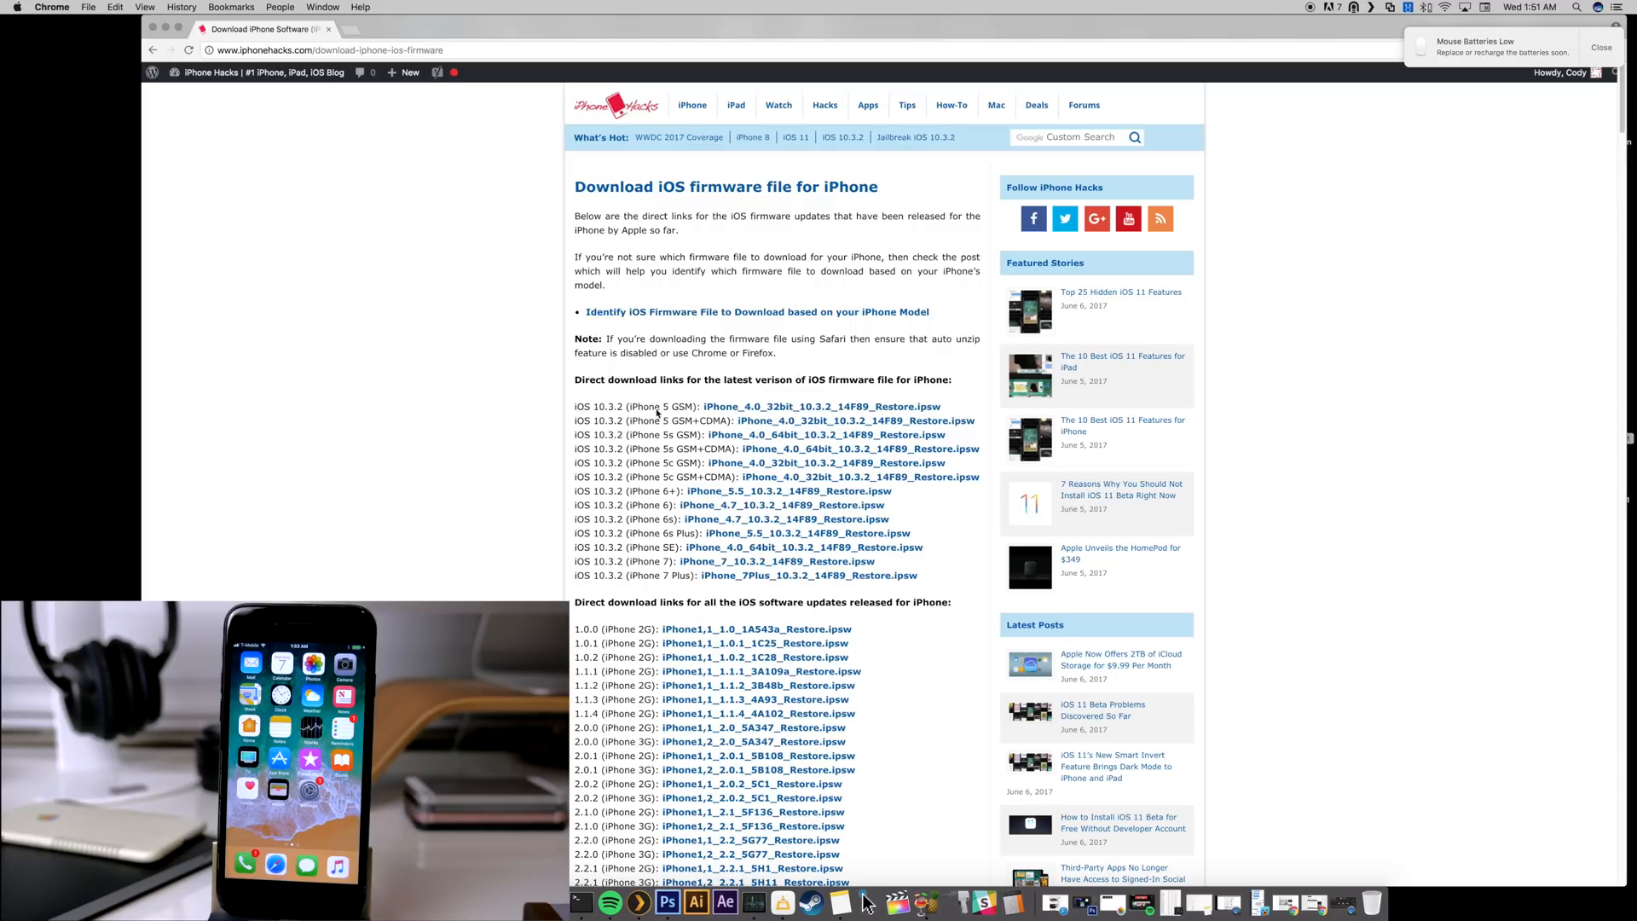
mouse_move(660, 577)
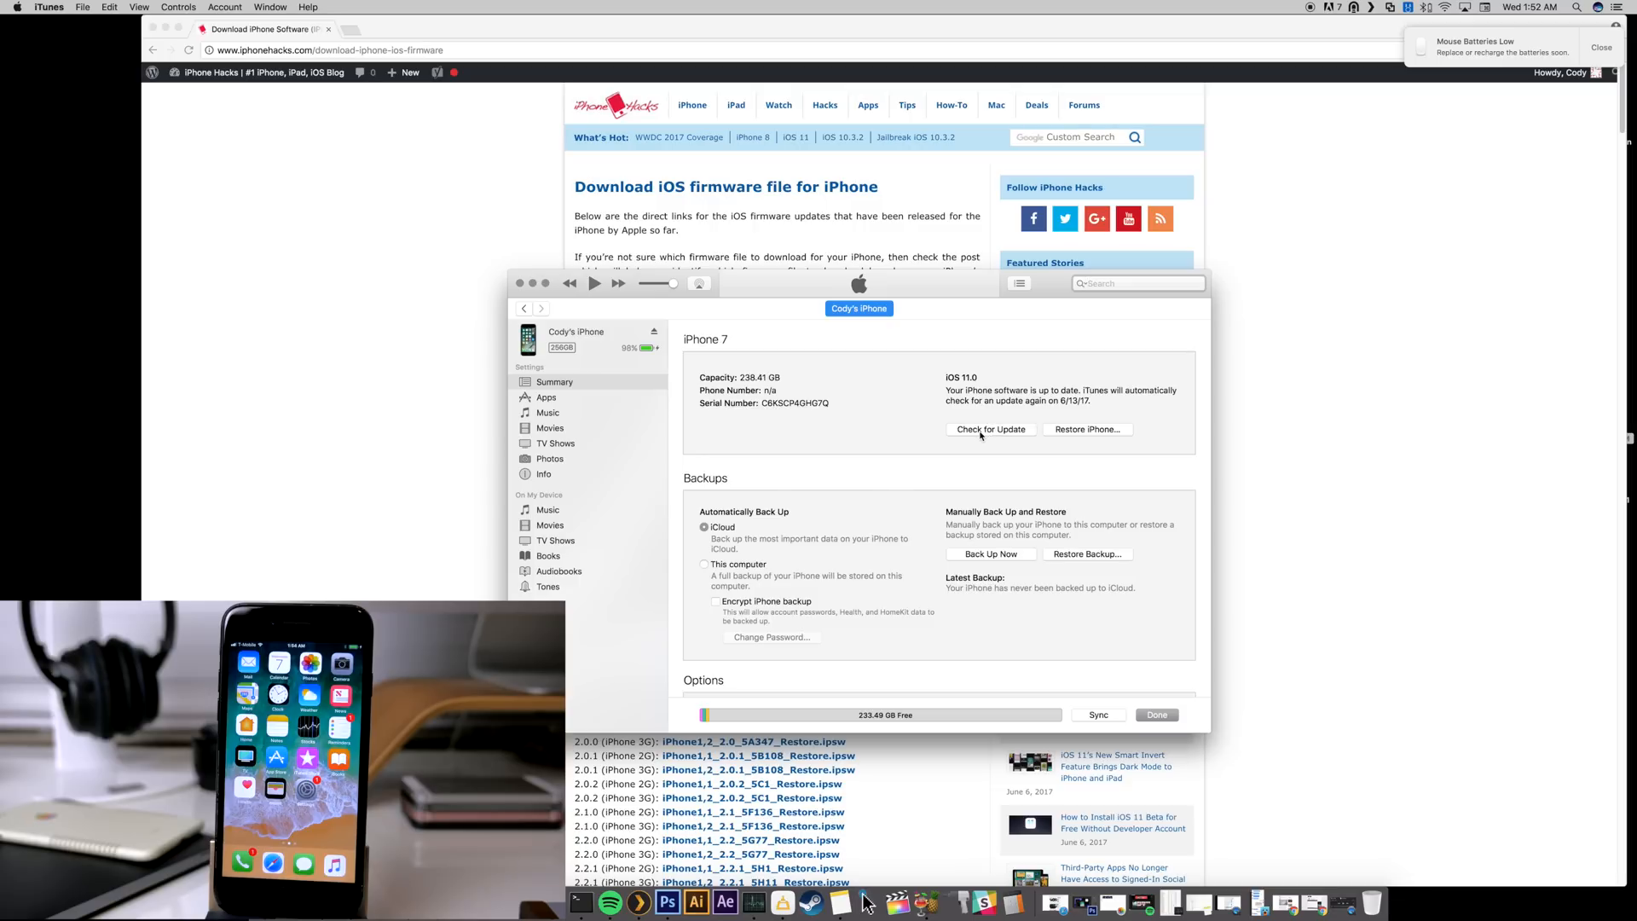
mouse_move(1095, 437)
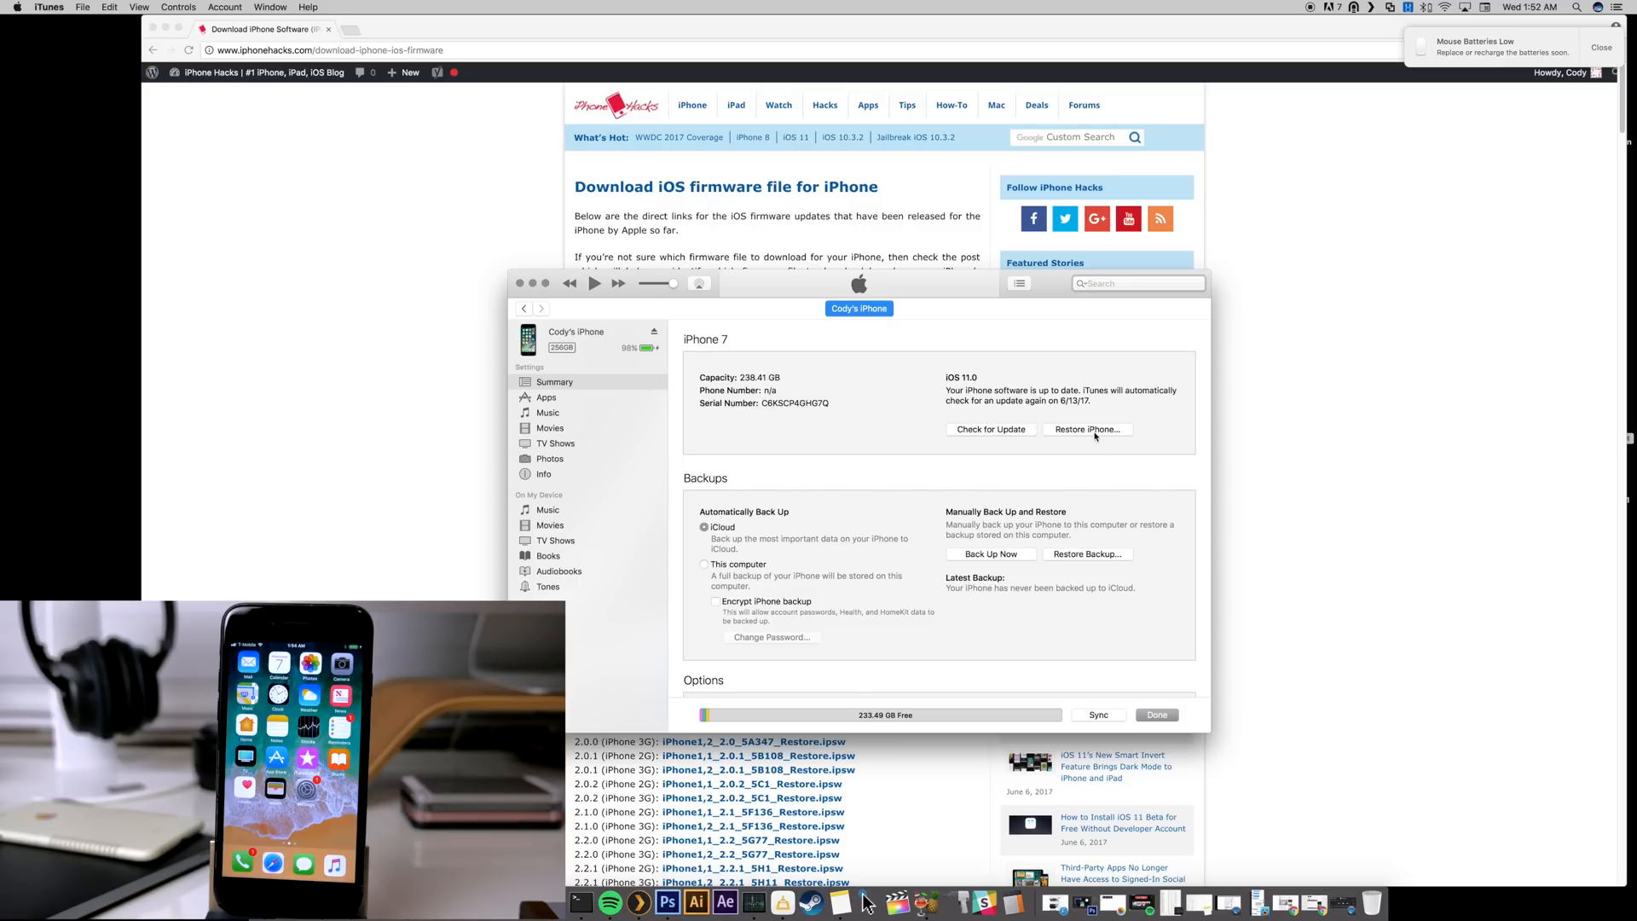
mouse_move(1009, 434)
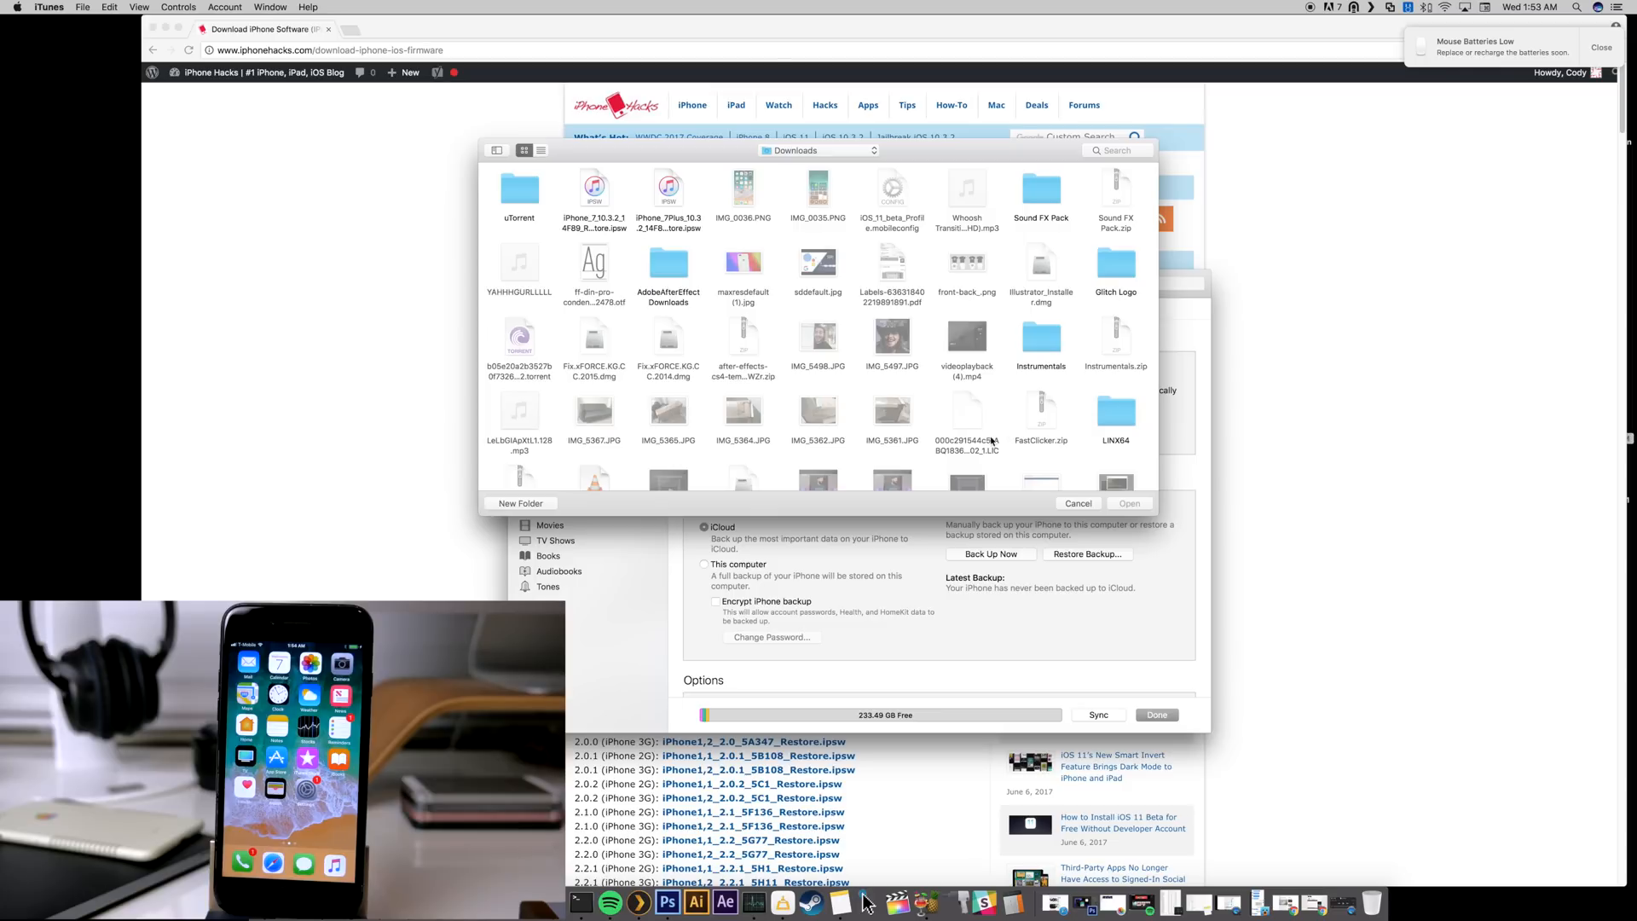
Step: Load the iPhone_7_10.3.2 .ipsw firmware file from Downloads
left_click(595, 194)
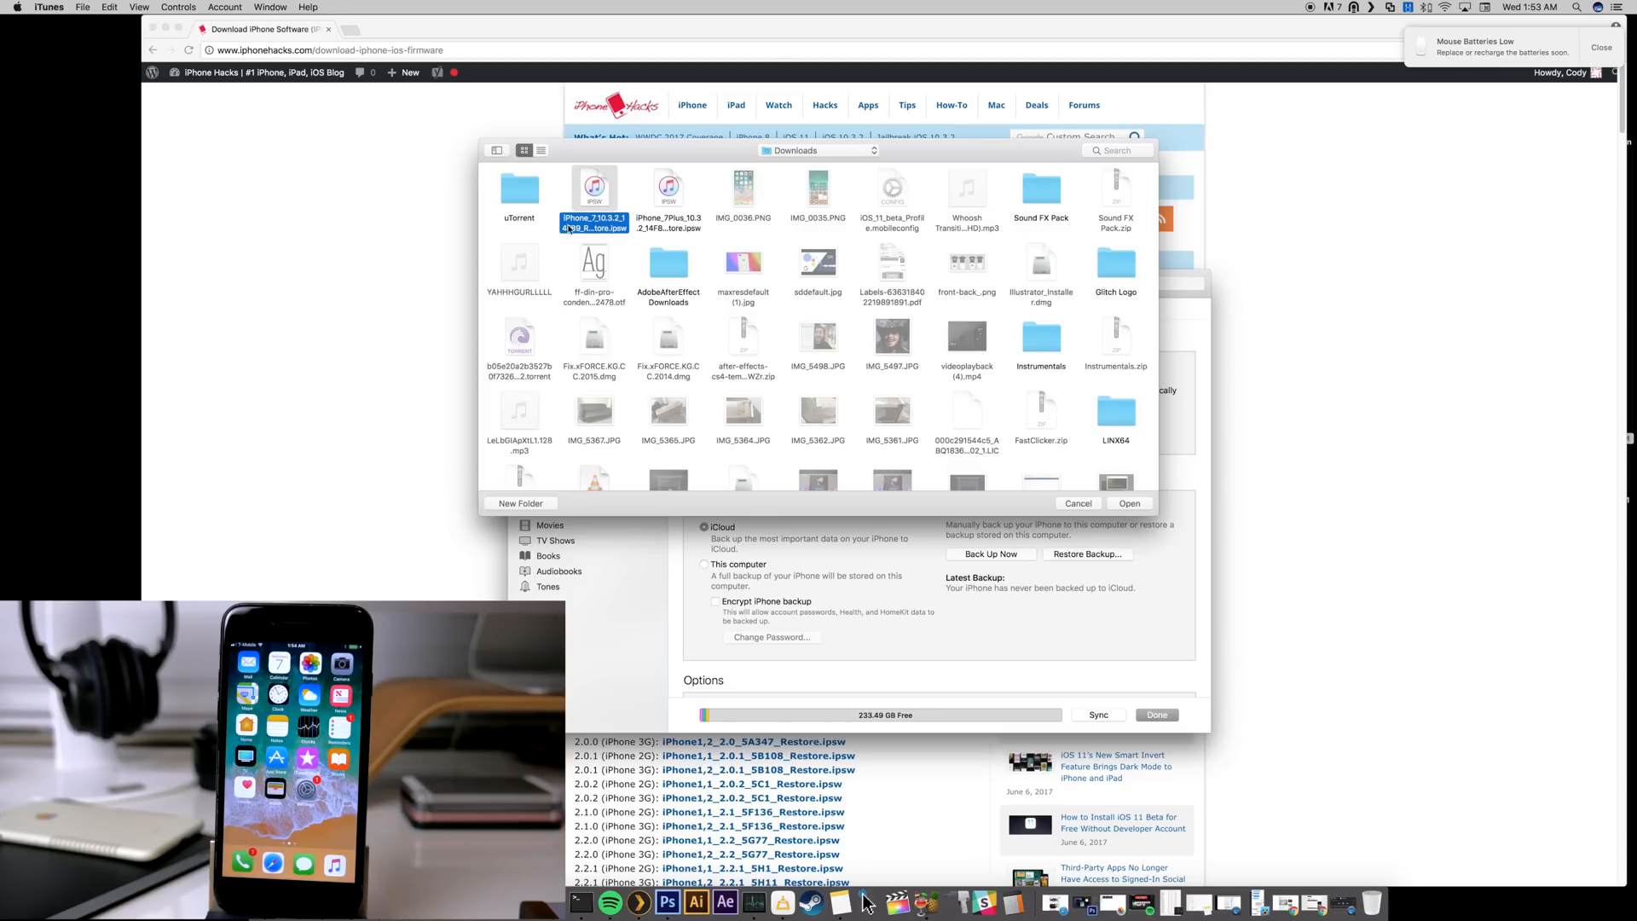
mouse_move(594, 194)
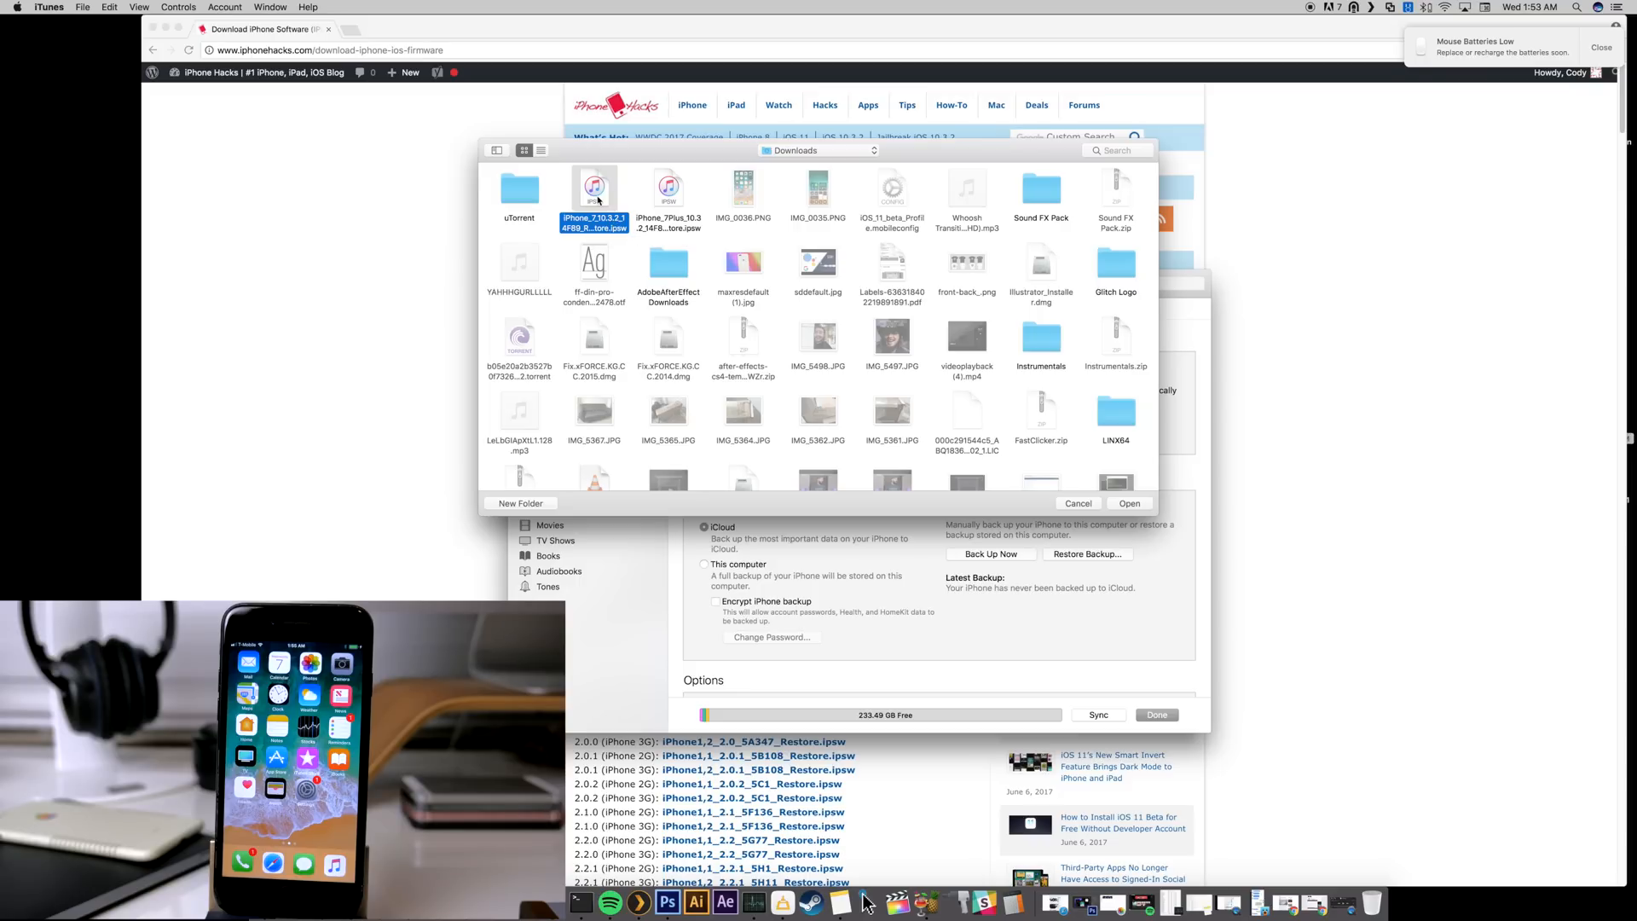
left_click(1129, 502)
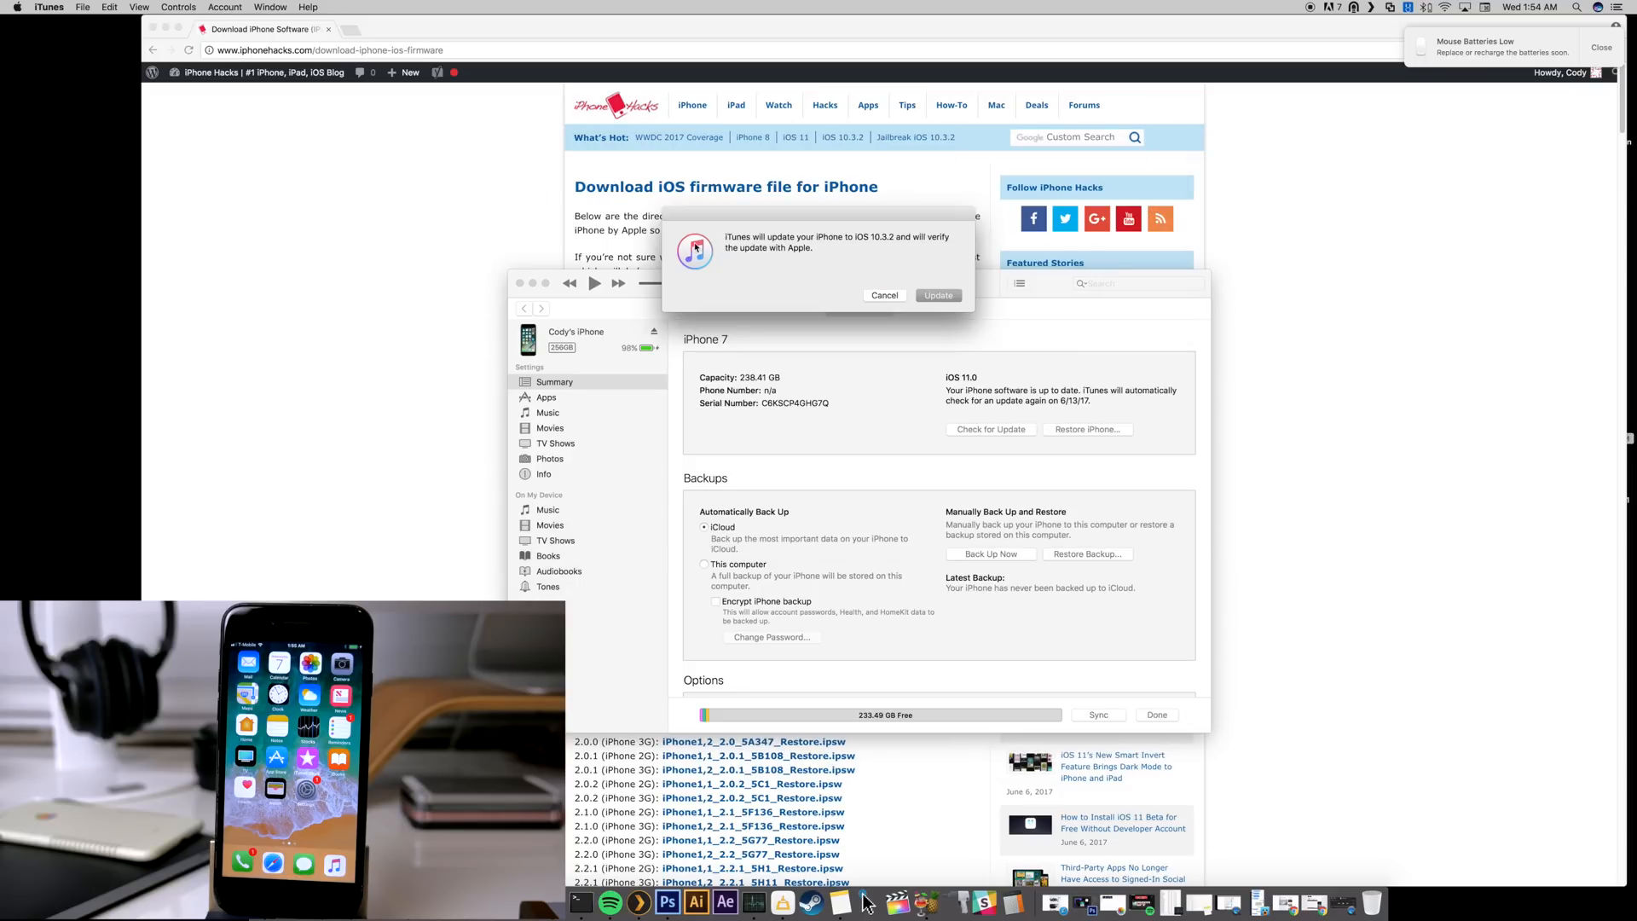
mouse_move(833, 247)
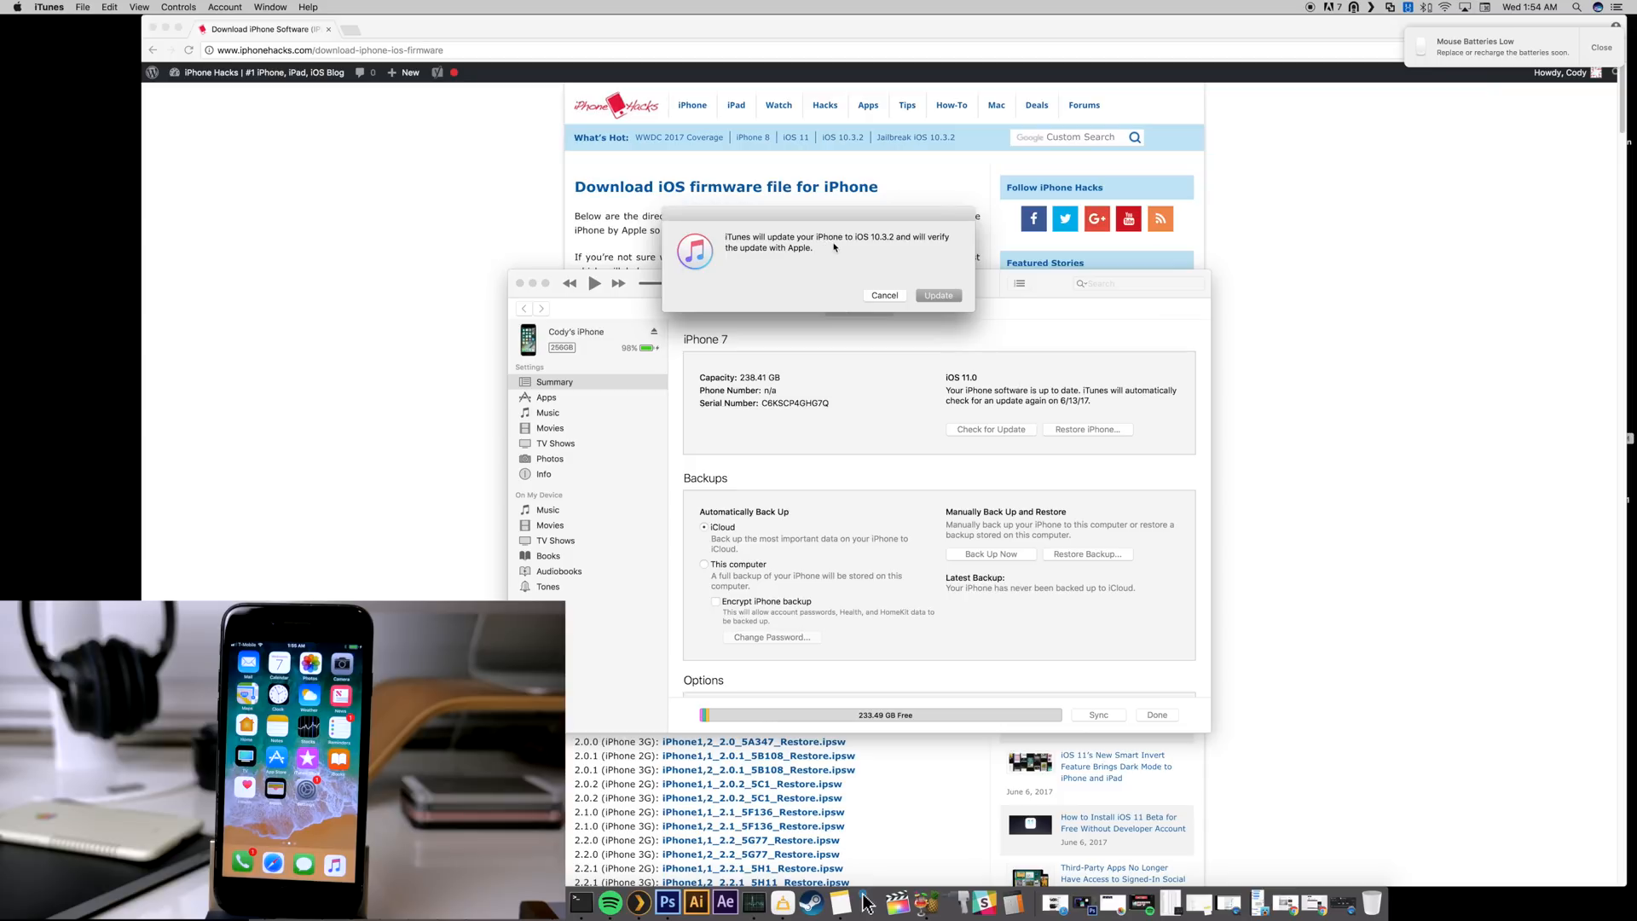
mouse_move(887, 250)
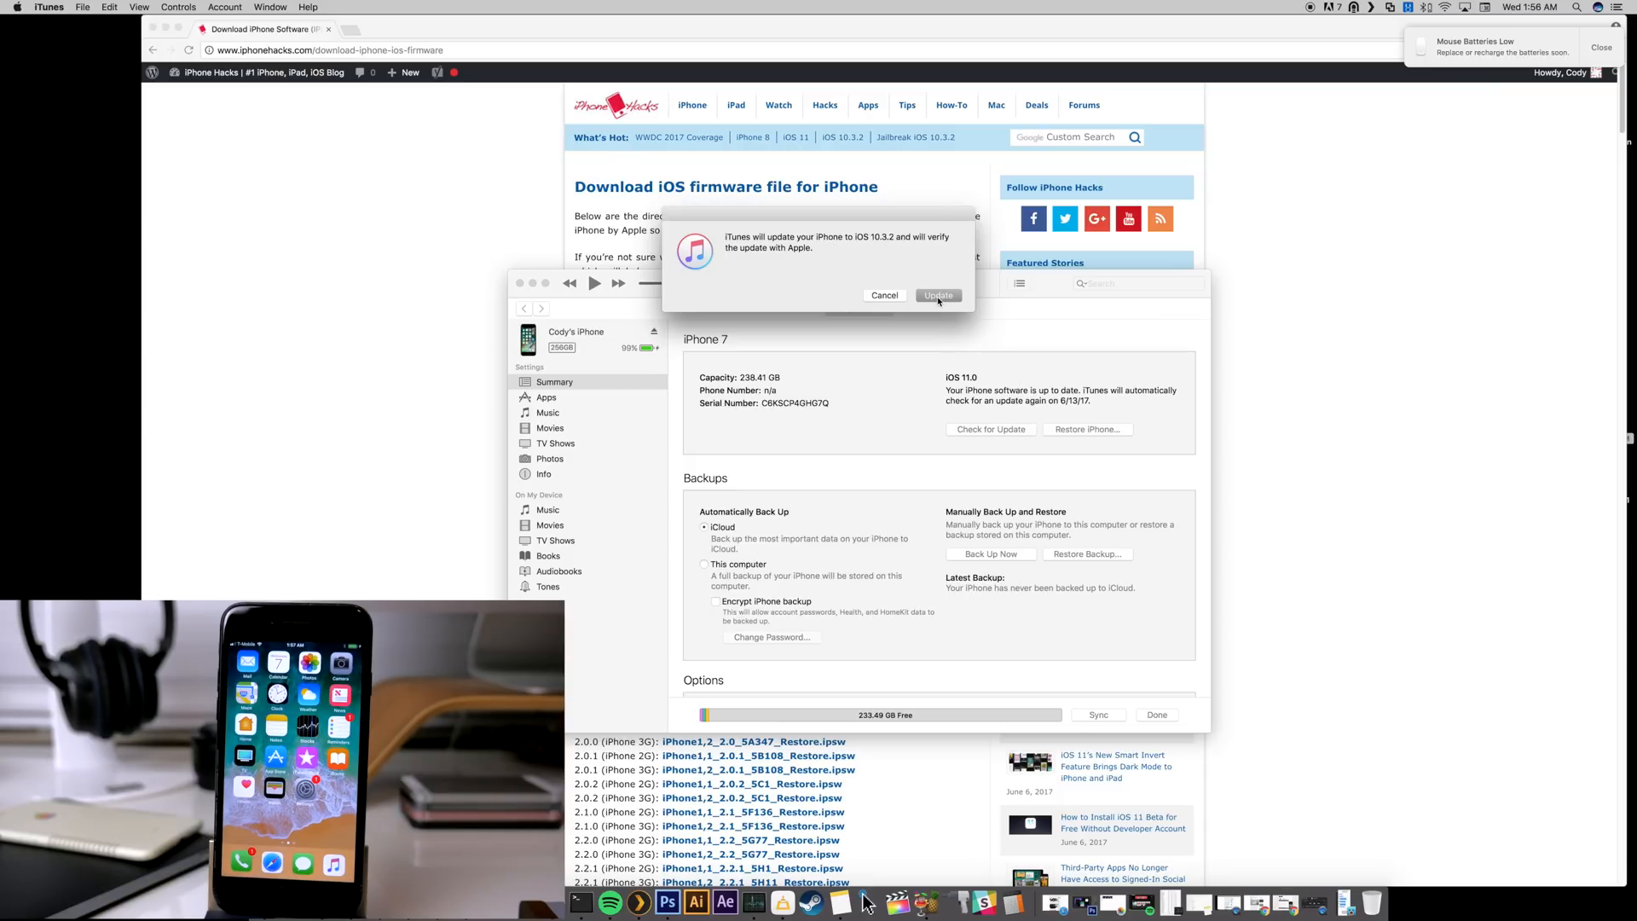
Step: Confirm the update to iOS 10.3.2, then dismiss the 'Your iPhone has been updated' message
left_click(937, 296)
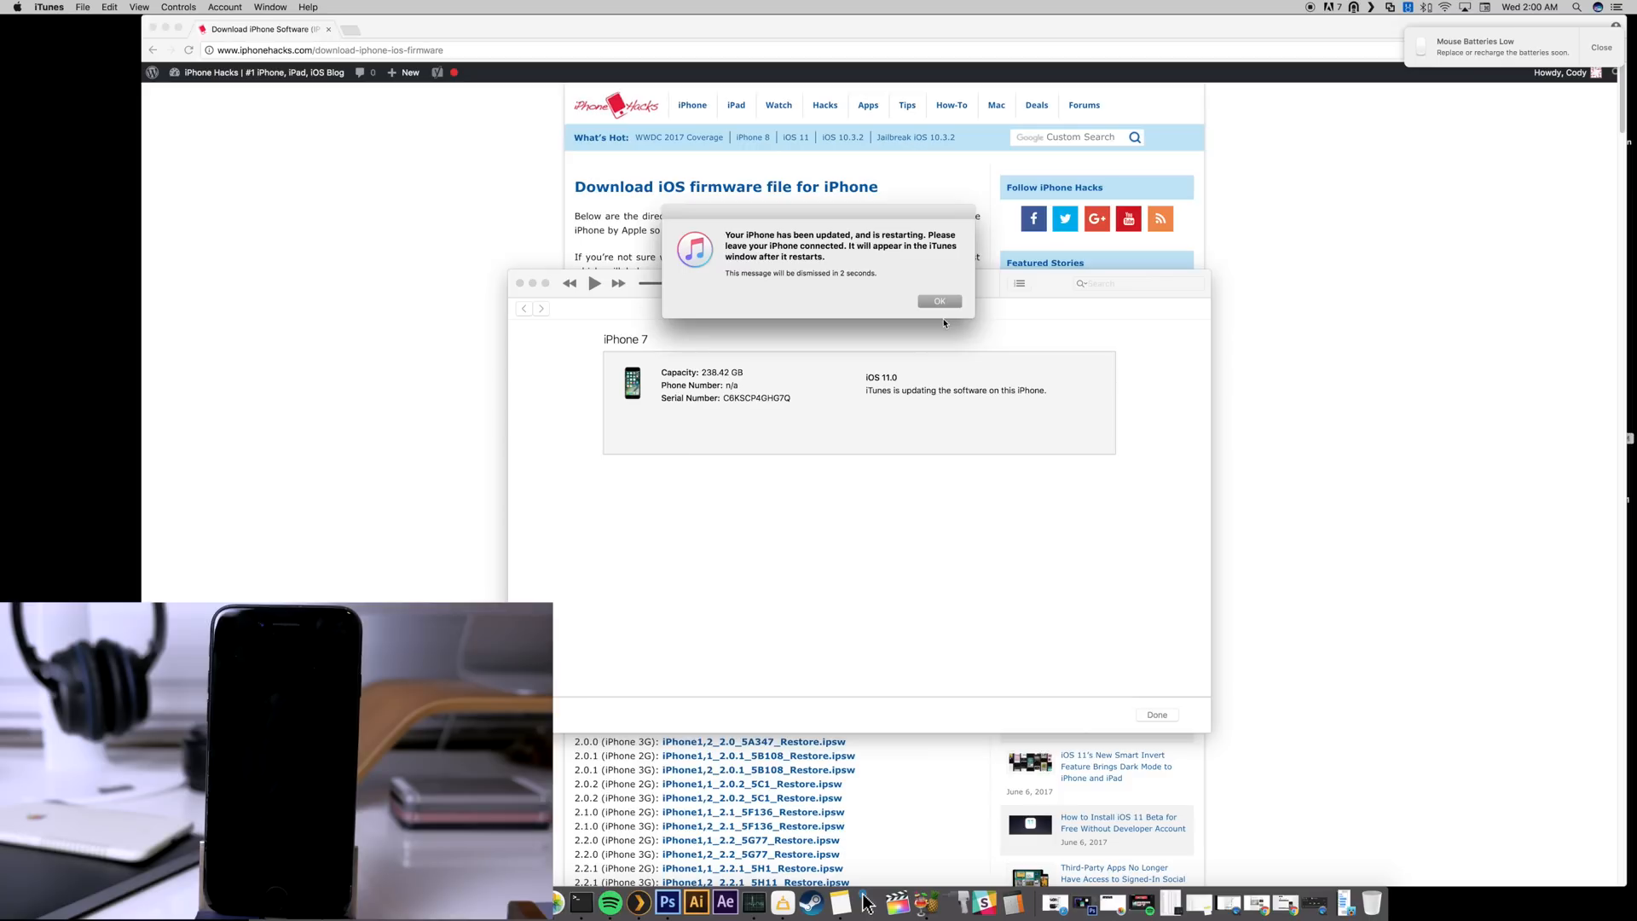
left_click(938, 301)
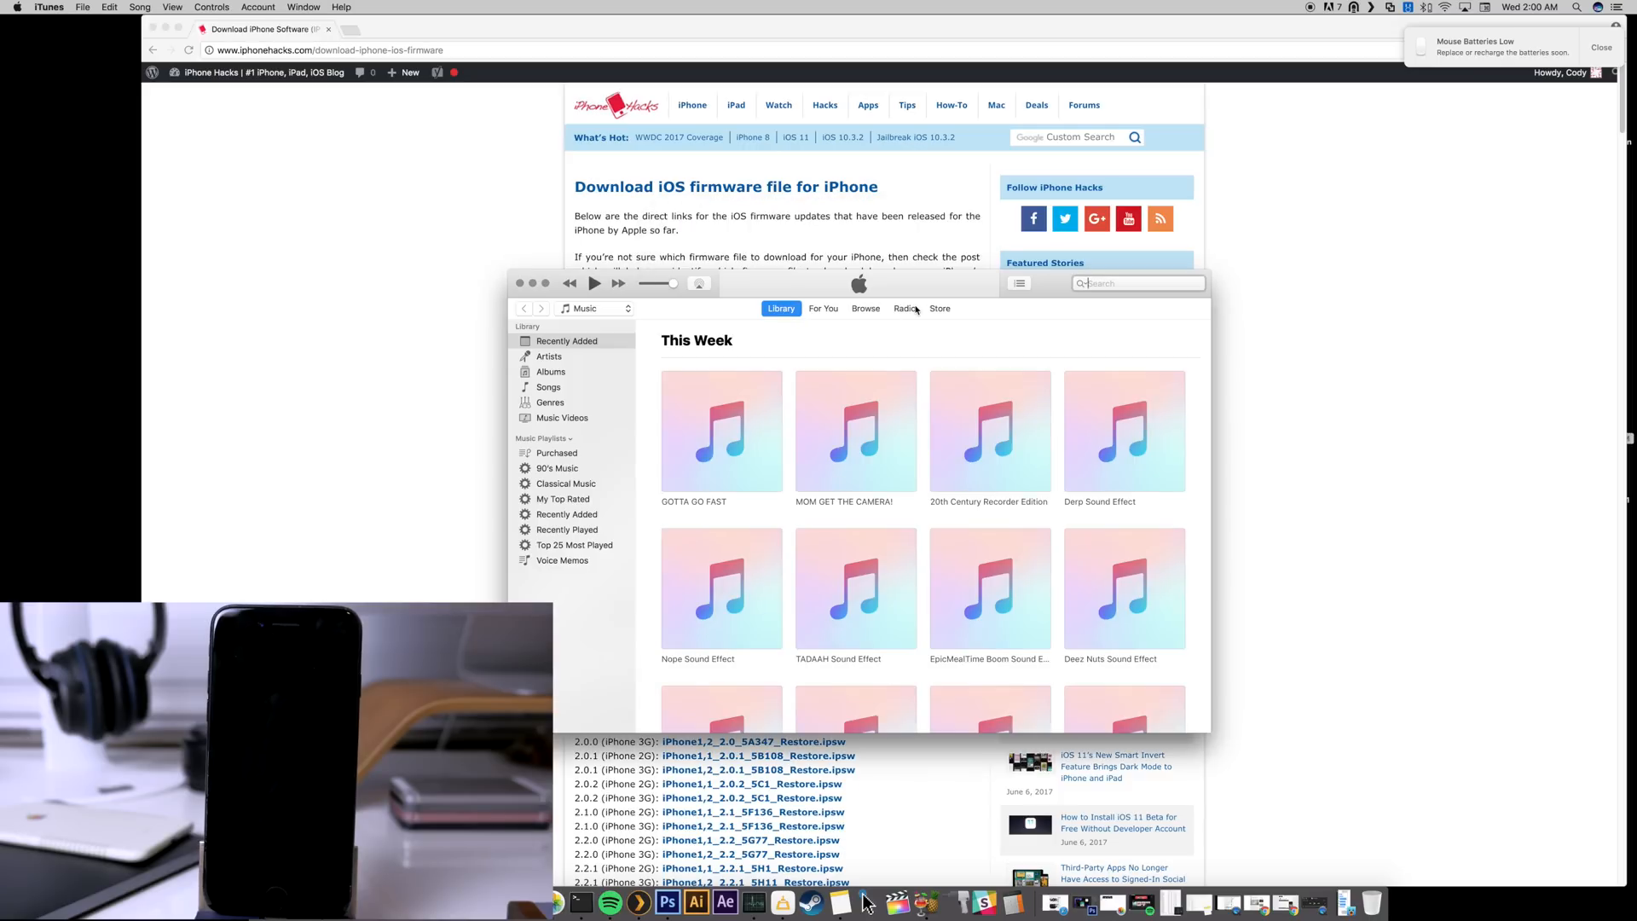